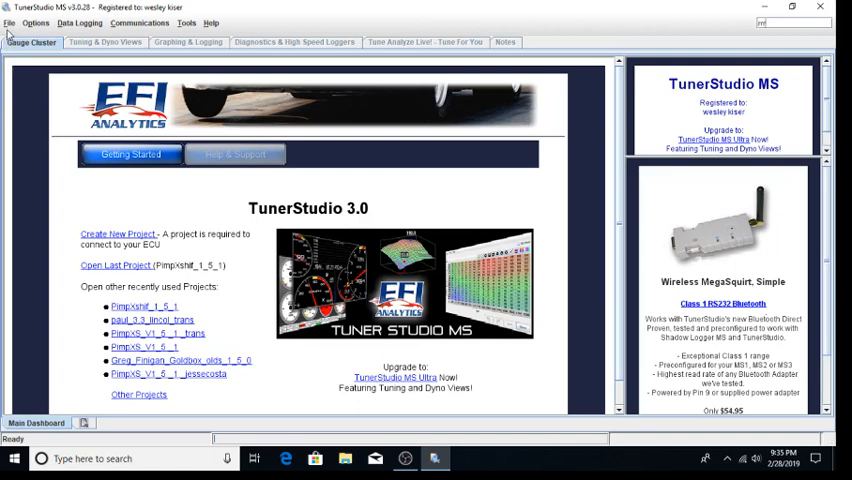
Start Import Project Backup from the File menu to reach the PimpXtuff archive folder
left_click(8, 22)
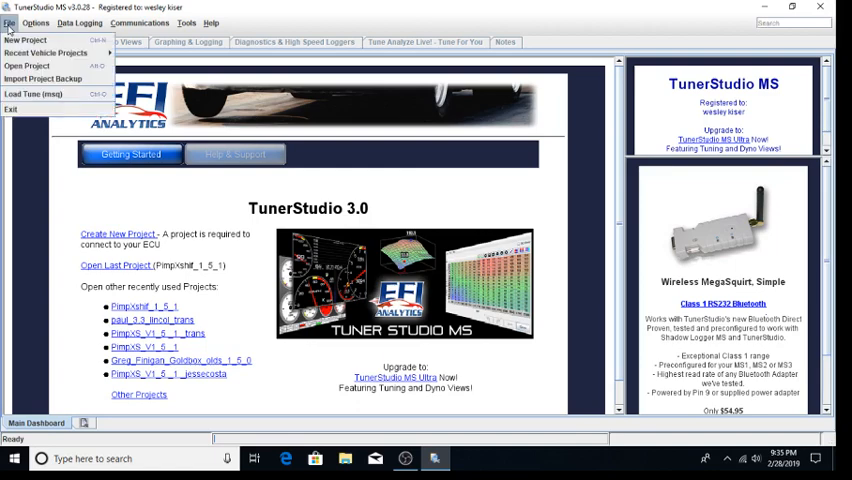
mouse_move(42, 78)
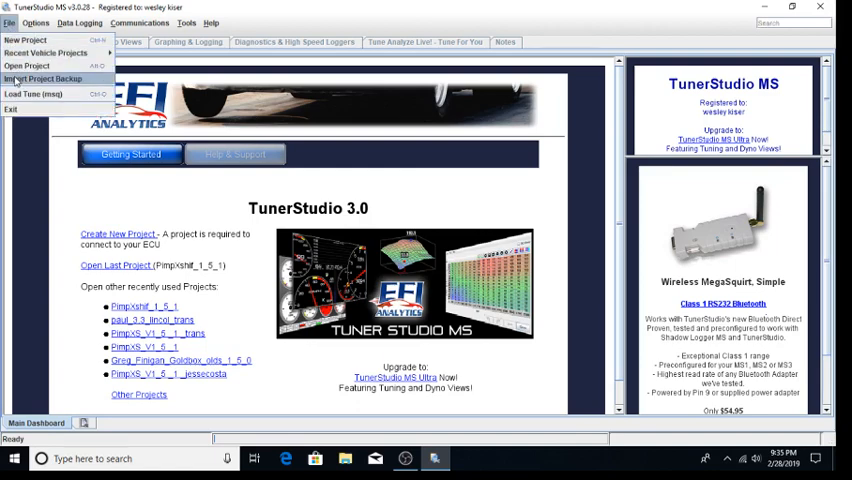
left_click(42, 80)
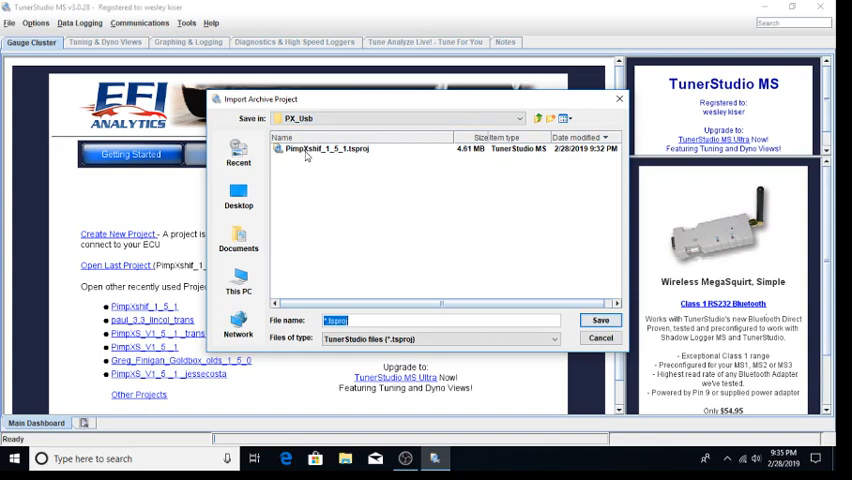
Import the PimpXtuff_1_5_1 .msnq archive under its suggested project name
left_click(600, 320)
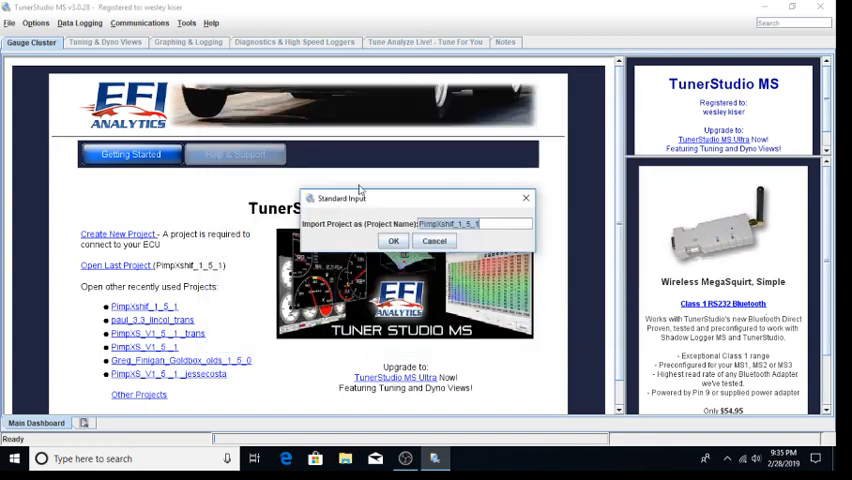
mouse_move(484, 236)
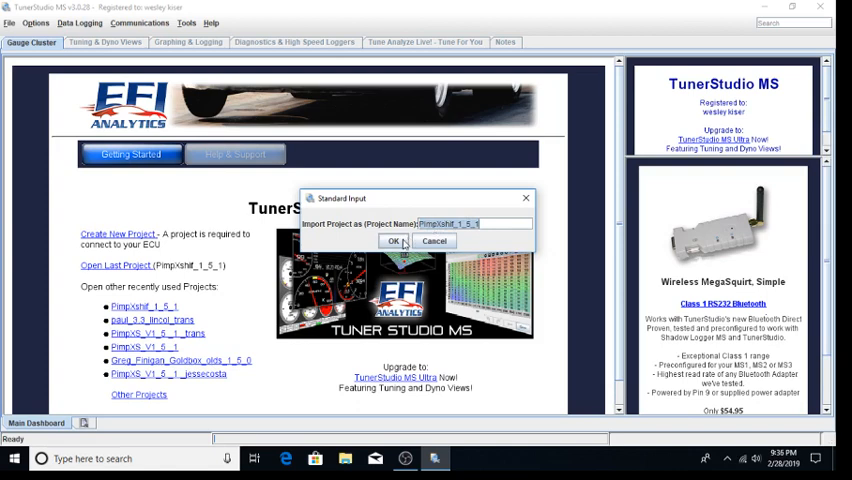
left_click(392, 240)
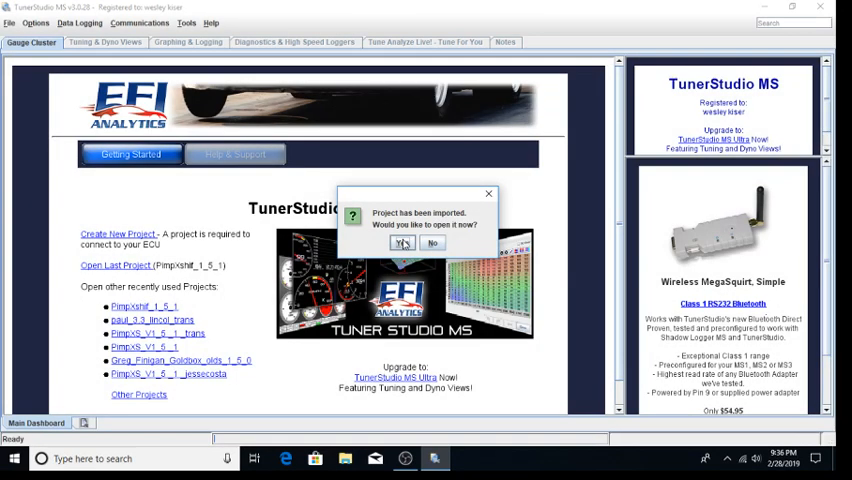
Answer Yes to open the imported PimpXtuff project to its Main Dashboard gauges
left_click(404, 244)
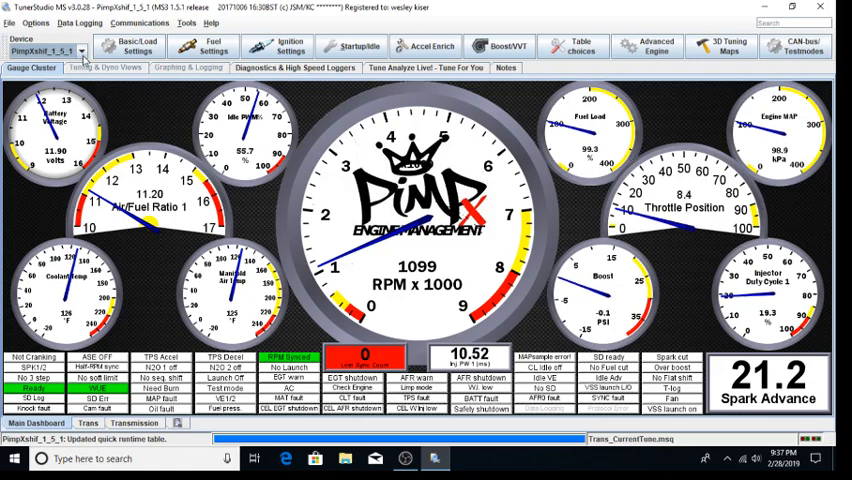
Switch to the Trans dashboard showing shifter, gear, speed and line-pressure gauges
left_click(60, 52)
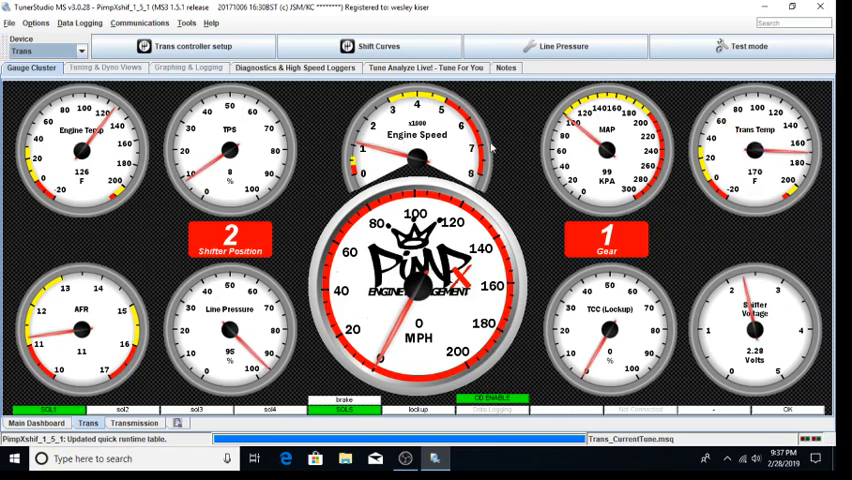
mouse_move(124, 324)
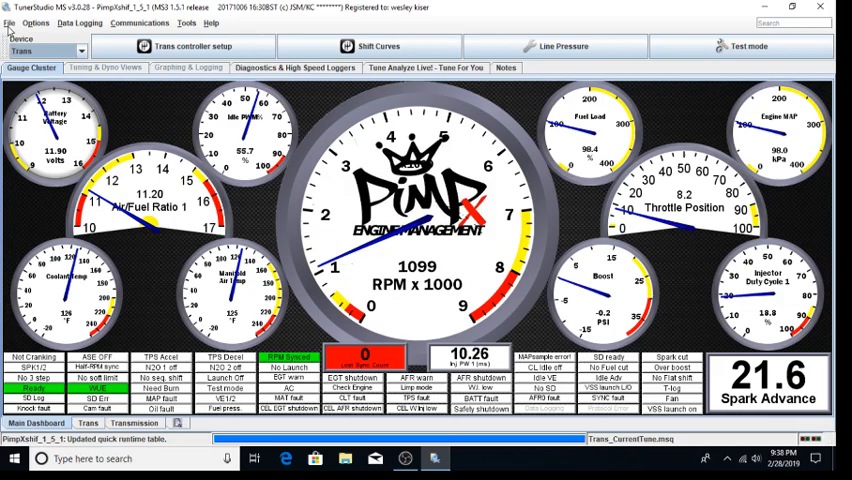
Bring up Save Tune As with its controller choice and date-stamped filename
left_click(12, 24)
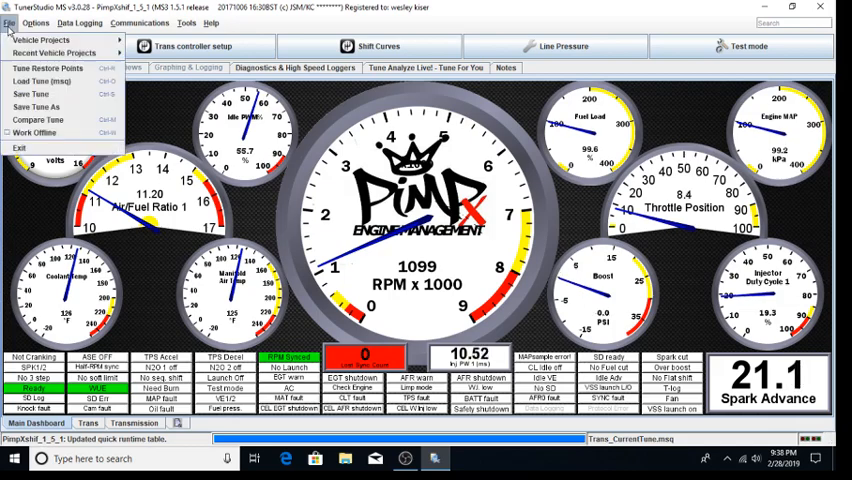
mouse_move(36, 108)
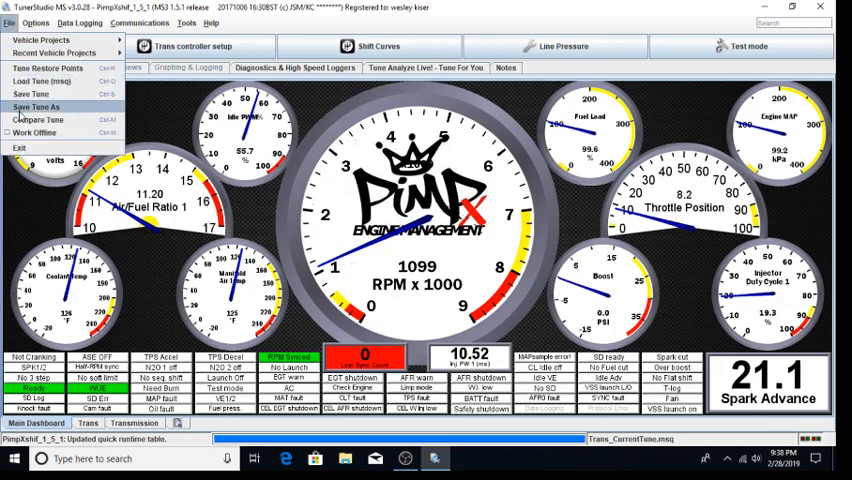
left_click(36, 108)
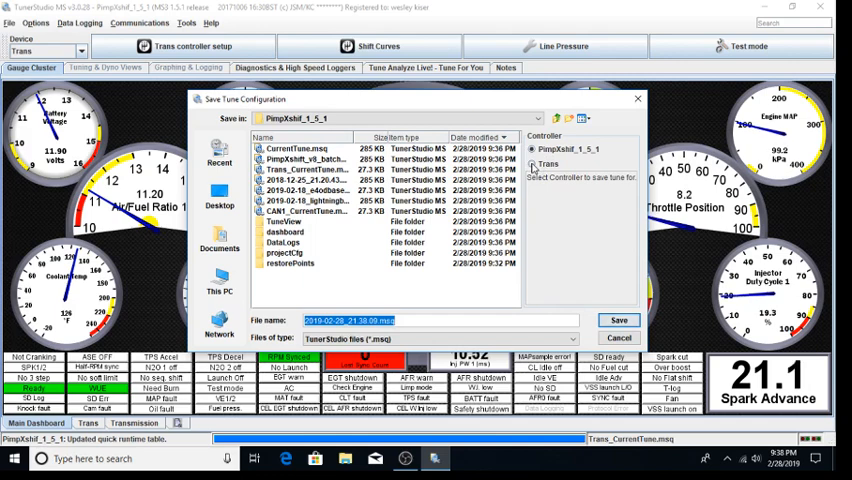
Review the controller options in Save Tune Configuration, then cancel without saving
left_click(532, 164)
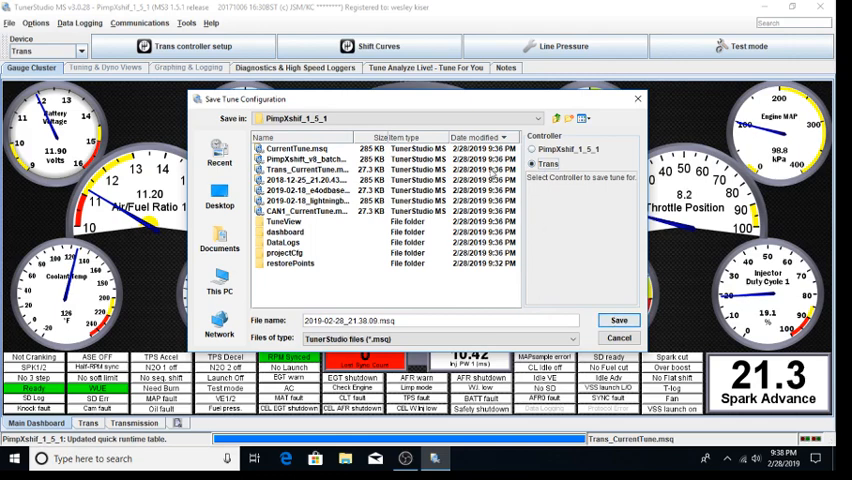
mouse_move(348, 304)
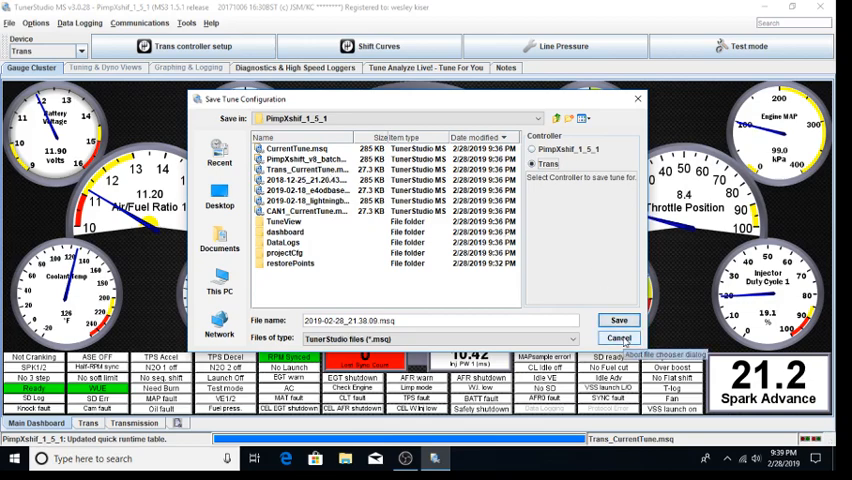
left_click(618, 336)
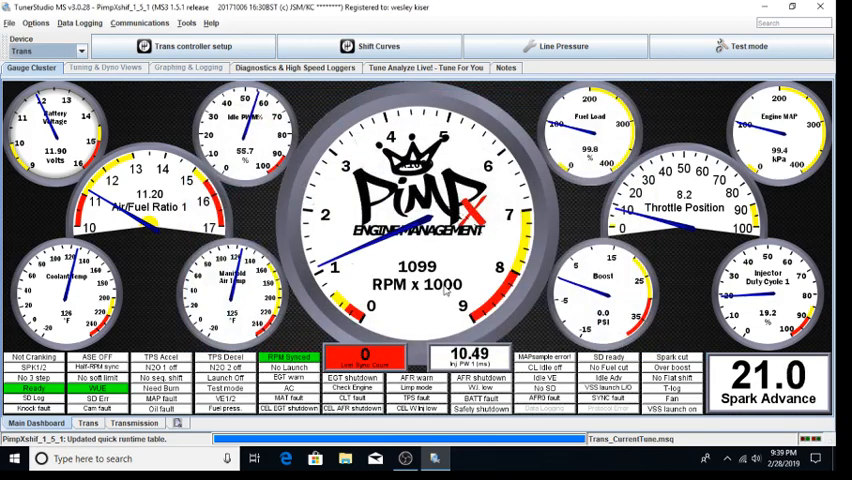